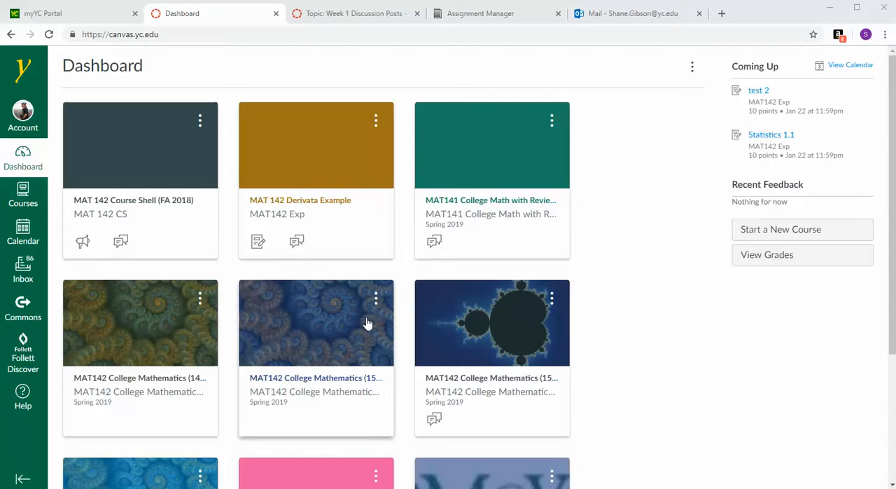
pyautogui.moveTo(668, 294)
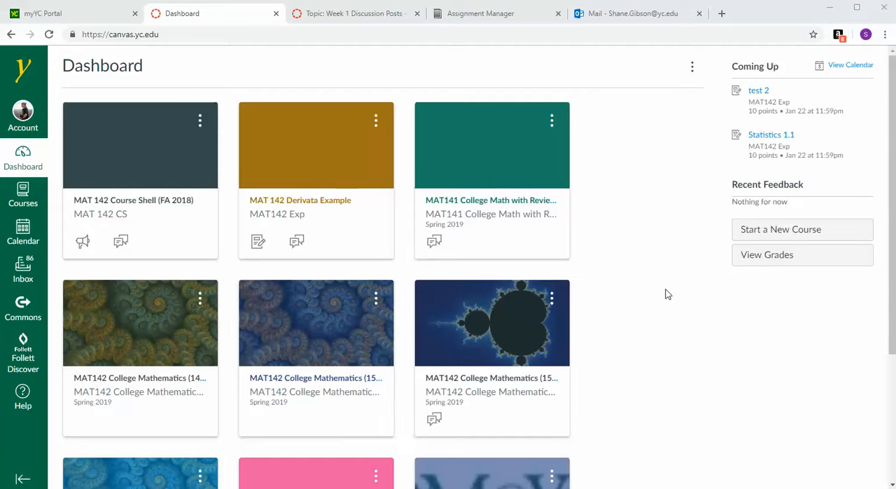
pyautogui.moveTo(68, 182)
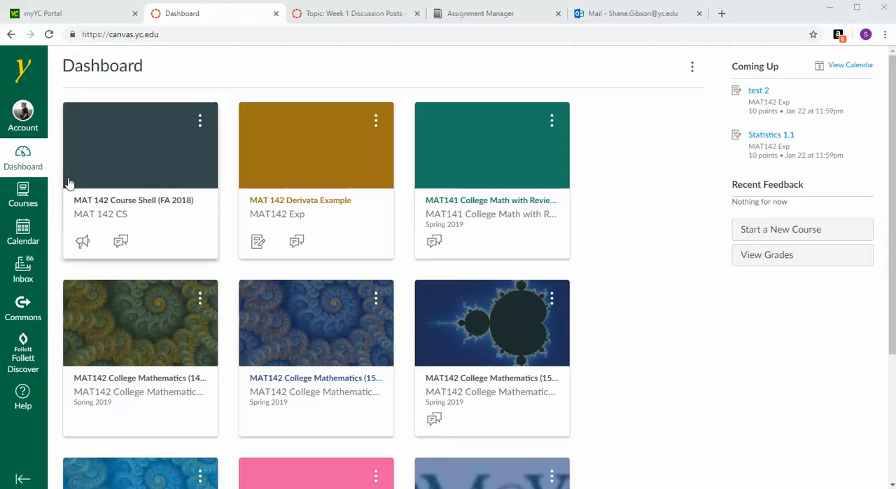
# Step: Browse to My Files under Account > Files, then start and cancel an upload
pyautogui.click(23, 151)
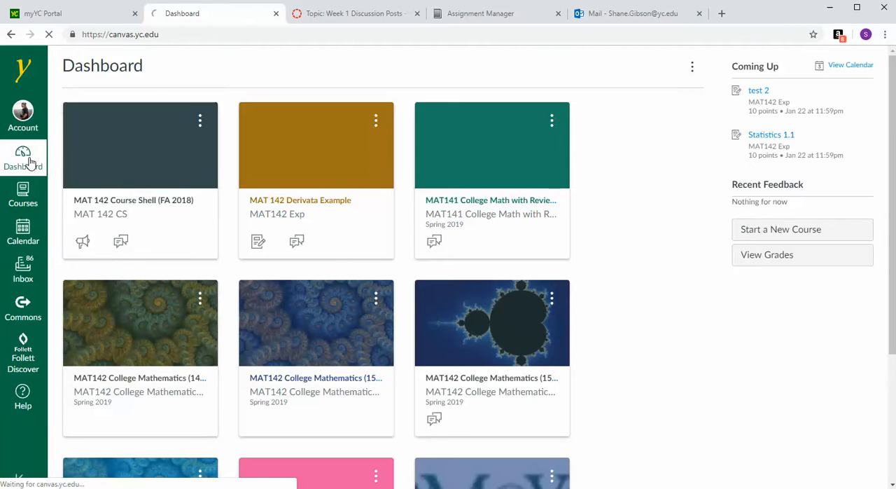
pyautogui.click(23, 116)
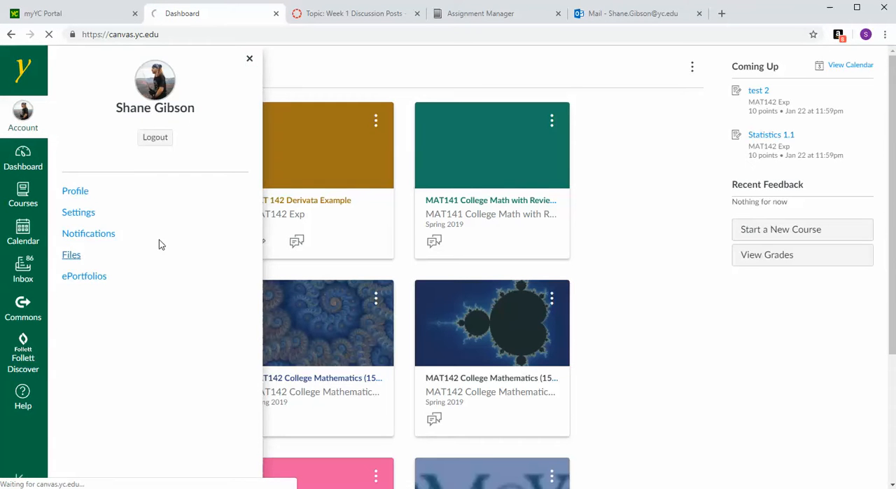
pyautogui.click(71, 254)
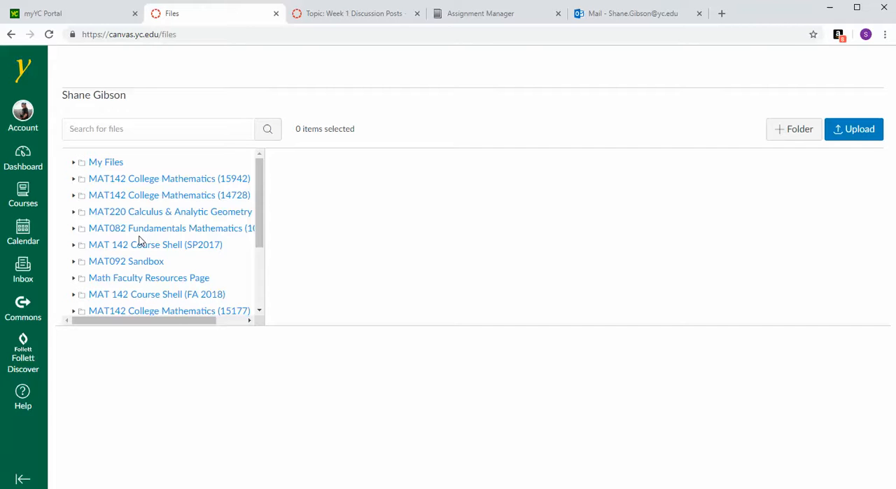
pyautogui.click(106, 162)
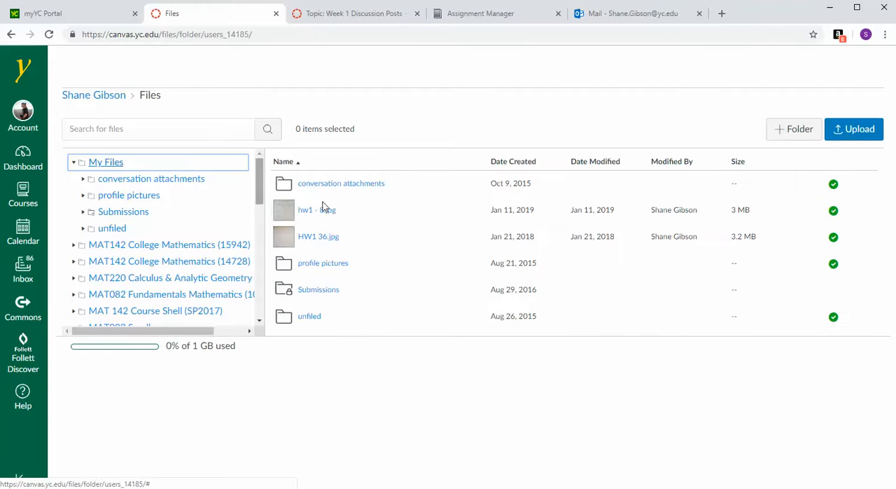
pyautogui.moveTo(859, 134)
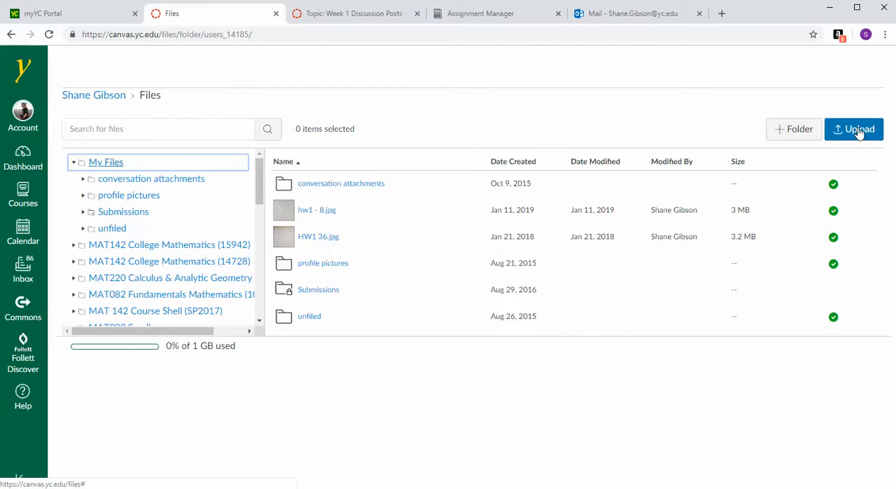
pyautogui.click(853, 129)
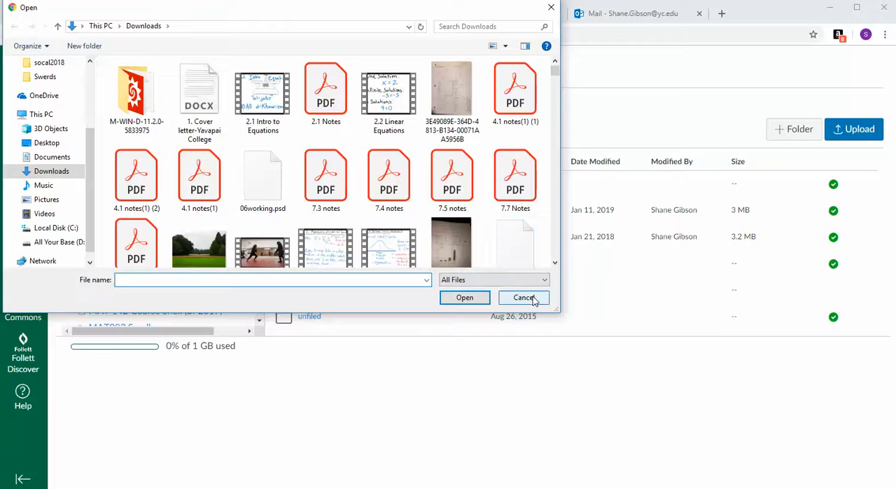
pyautogui.click(525, 297)
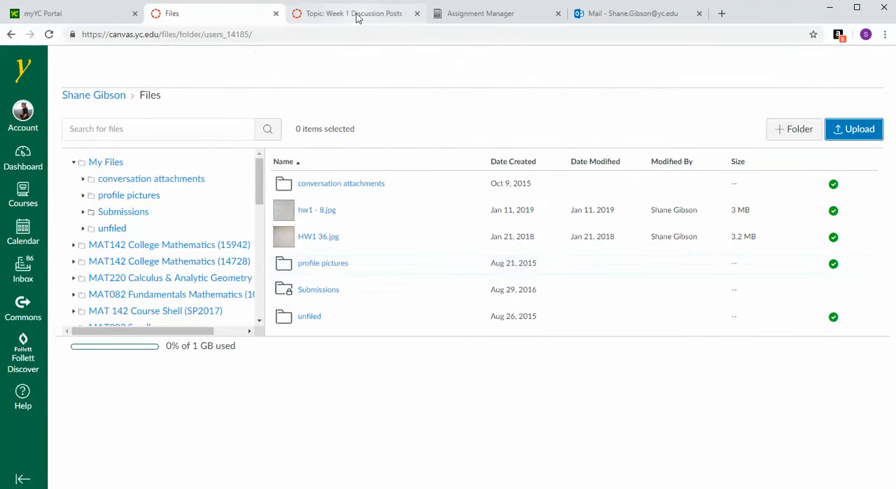
# Step: In the Week 1 Discussion Posts reply, choose hw1 - 8.jpg from Canvas My files as the image
pyautogui.click(358, 13)
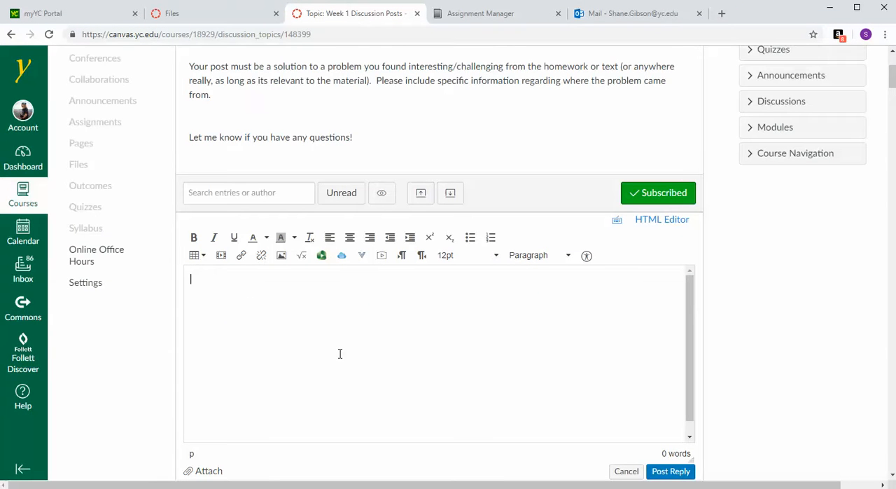
pyautogui.click(280, 254)
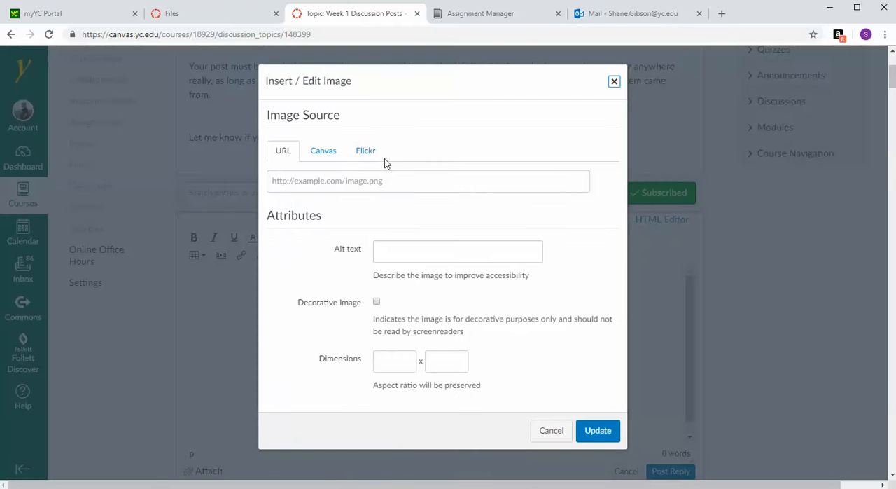
pyautogui.click(323, 150)
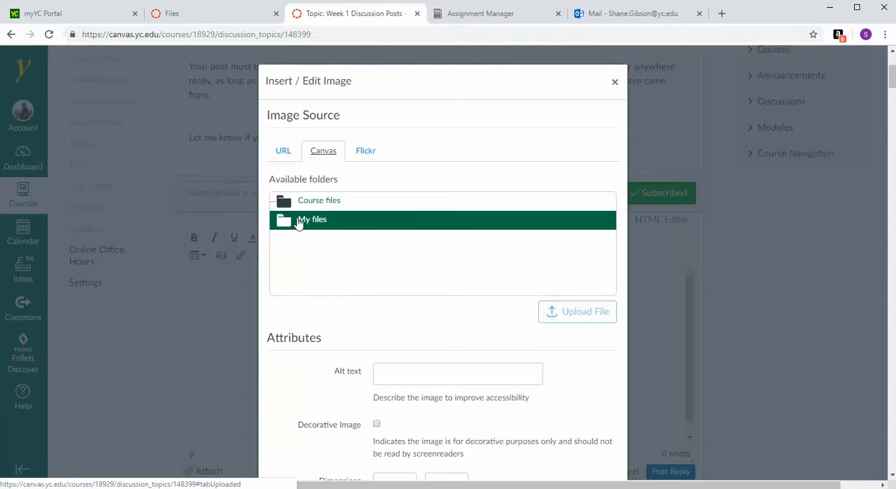
pyautogui.click(311, 219)
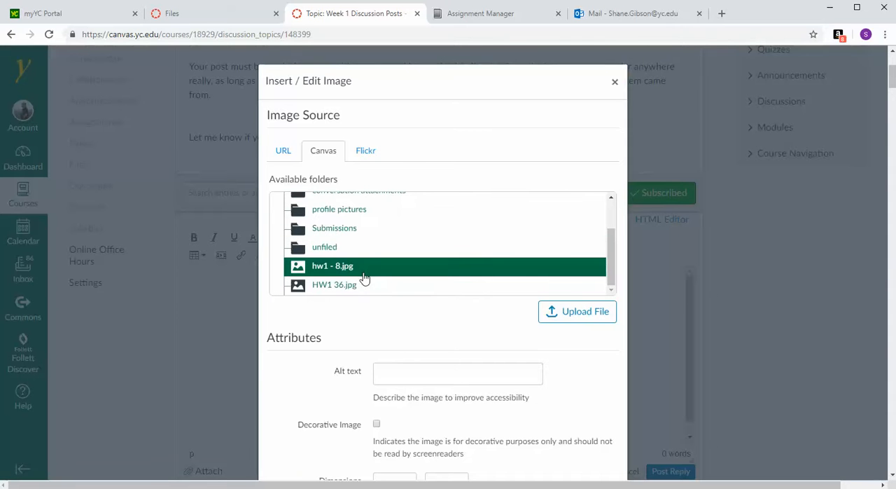
pyautogui.click(332, 266)
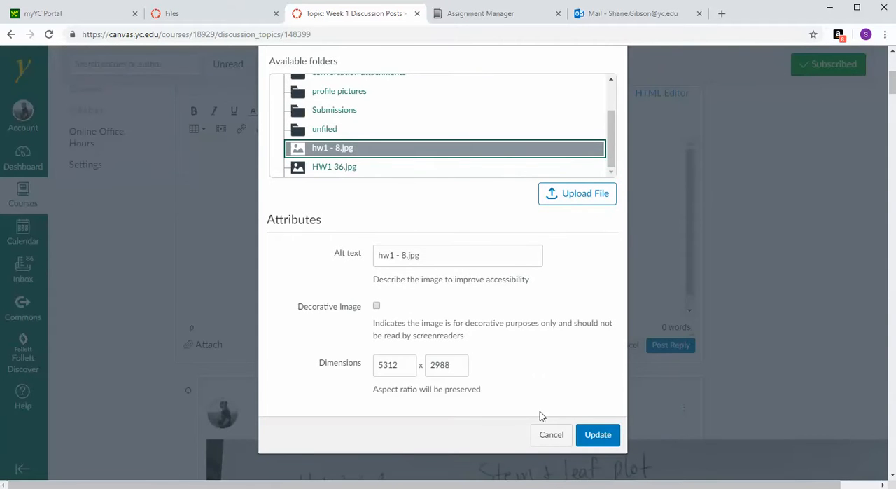
pyautogui.moveTo(552, 435)
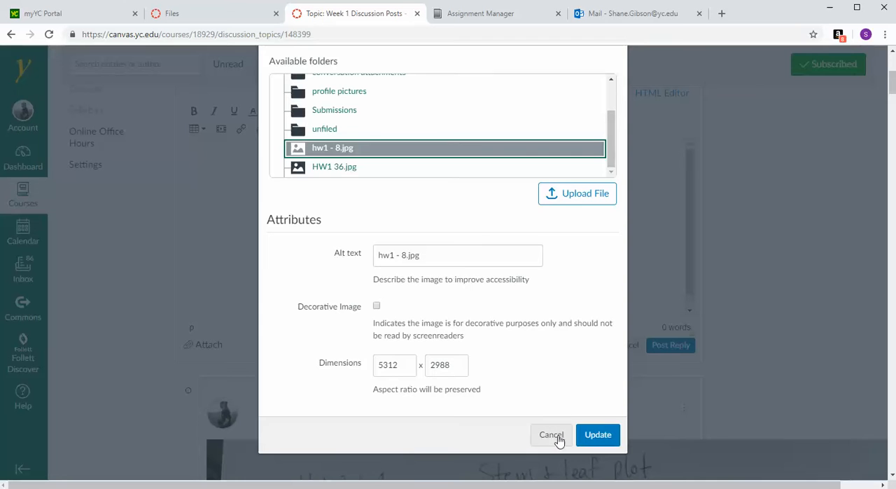